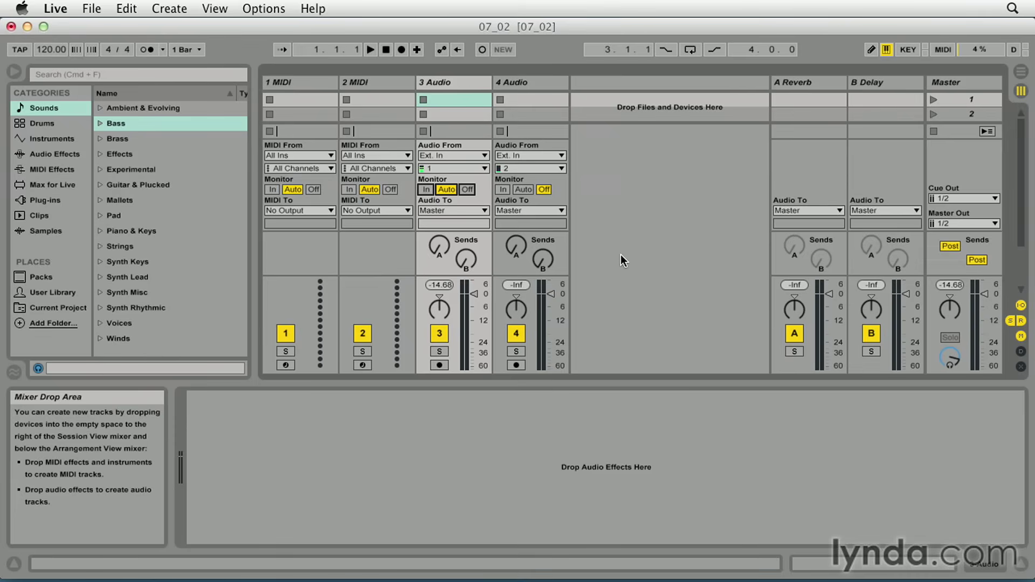
- Arm audio track 3 (monitoring back on Auto) and record a new clip into its first Session slot
left_click(426, 189)
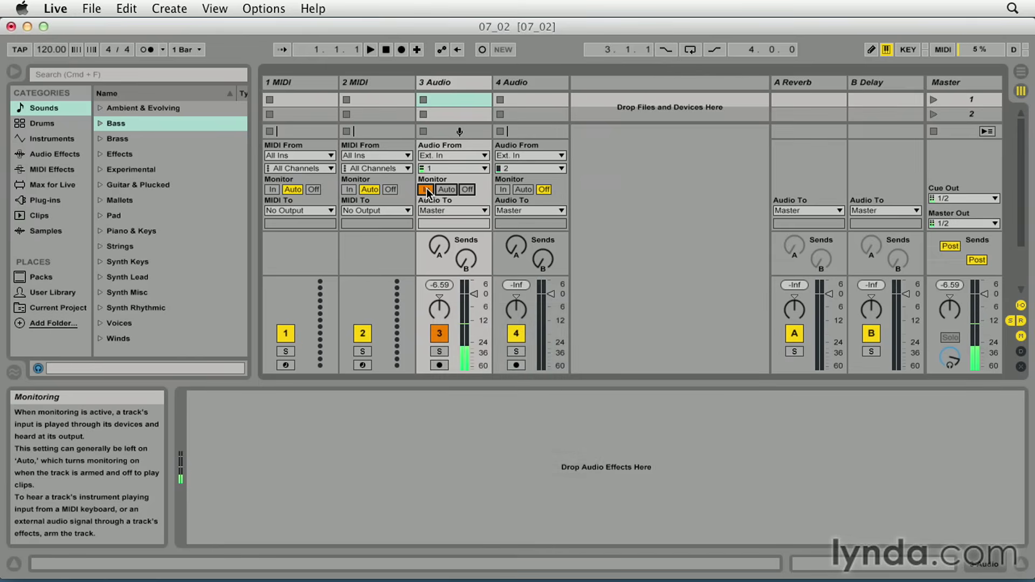
left_click(445, 190)
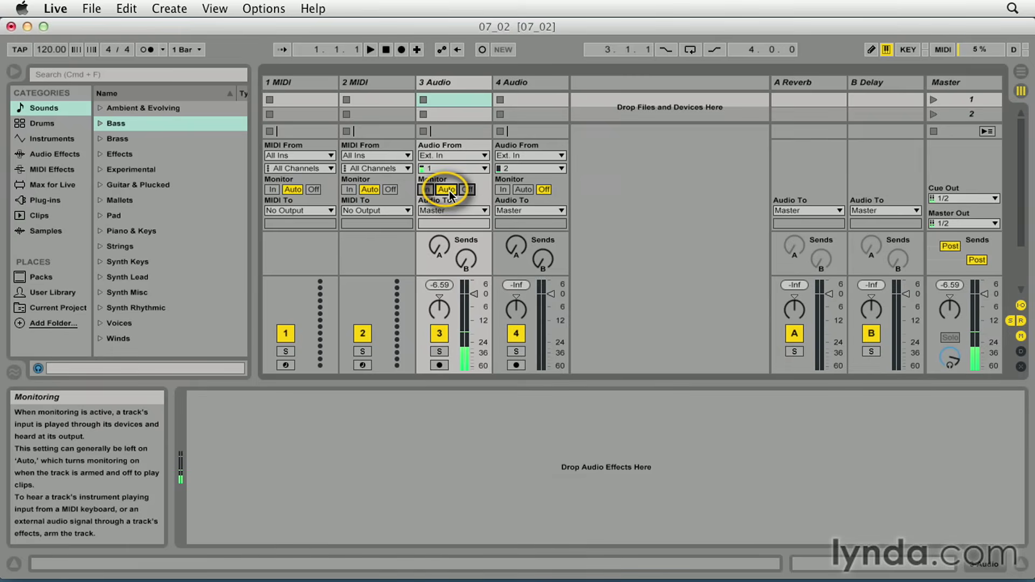
mouse_move(439, 365)
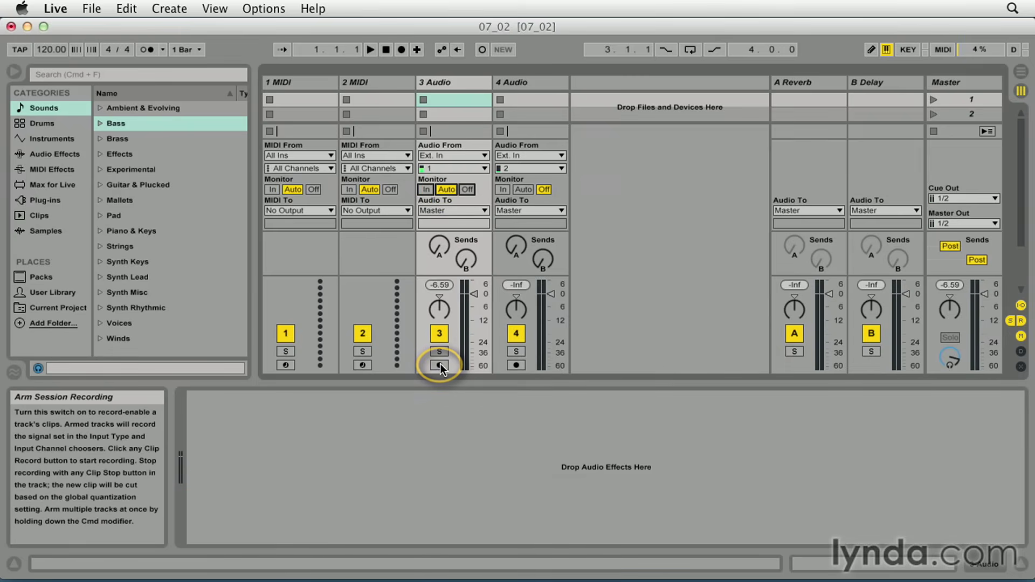
left_click(439, 366)
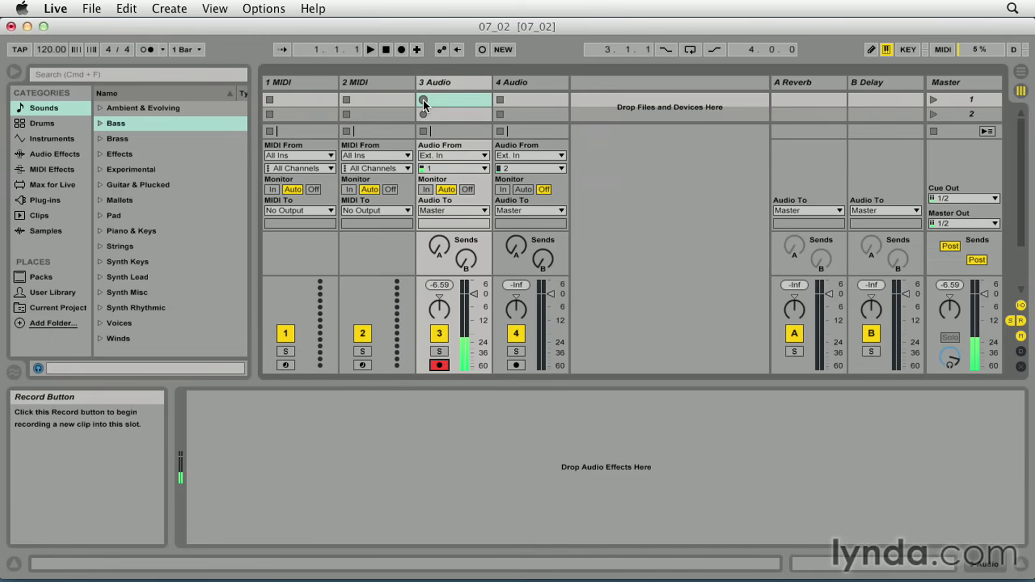
left_click(422, 99)
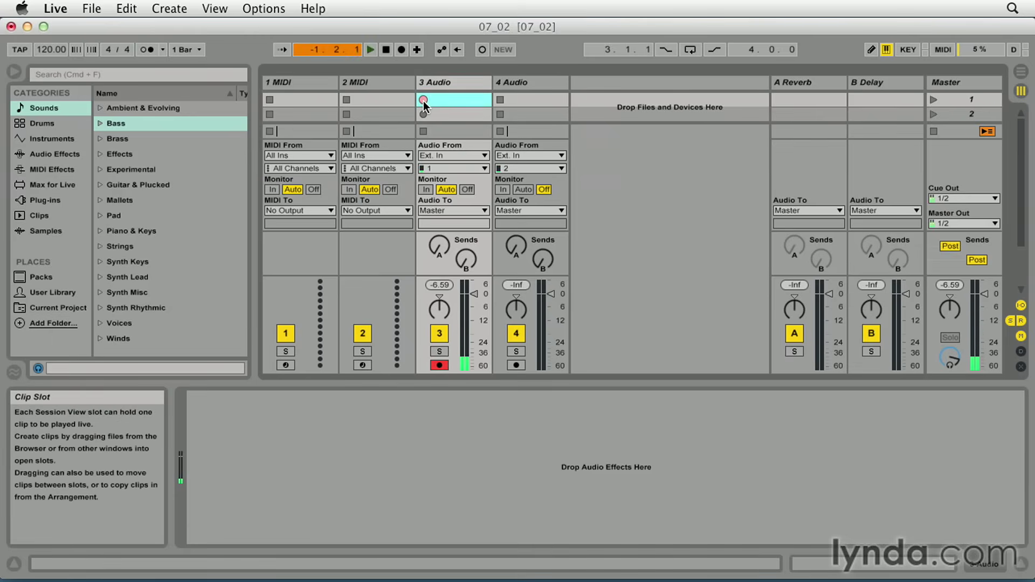
left_click(423, 100)
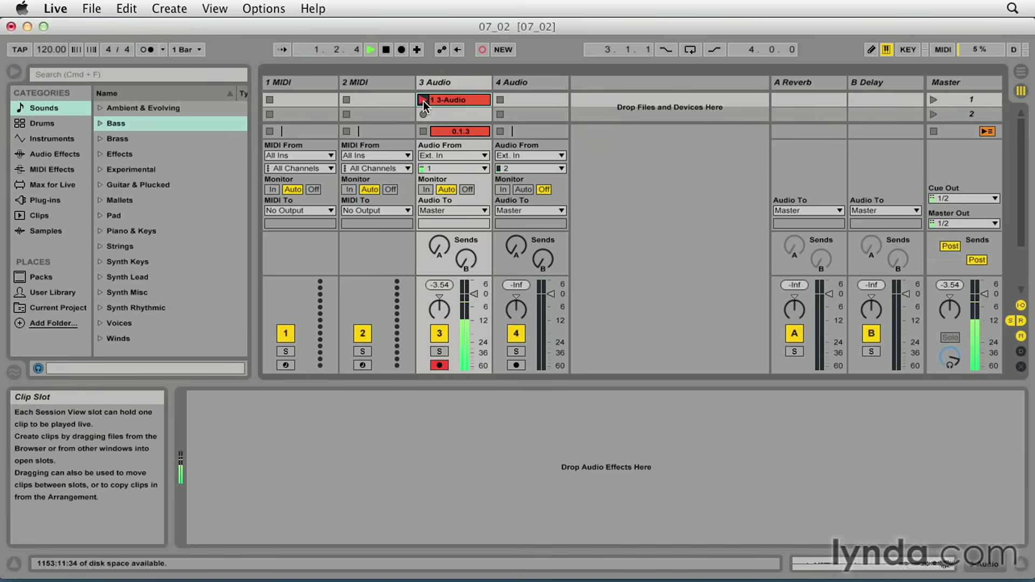
left_click(423, 99)
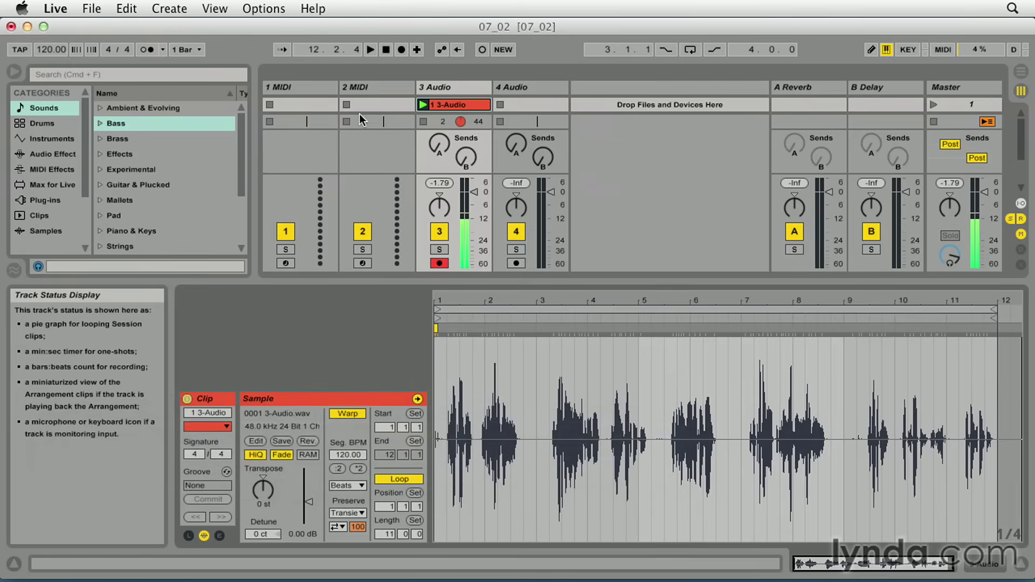
mouse_move(146, 50)
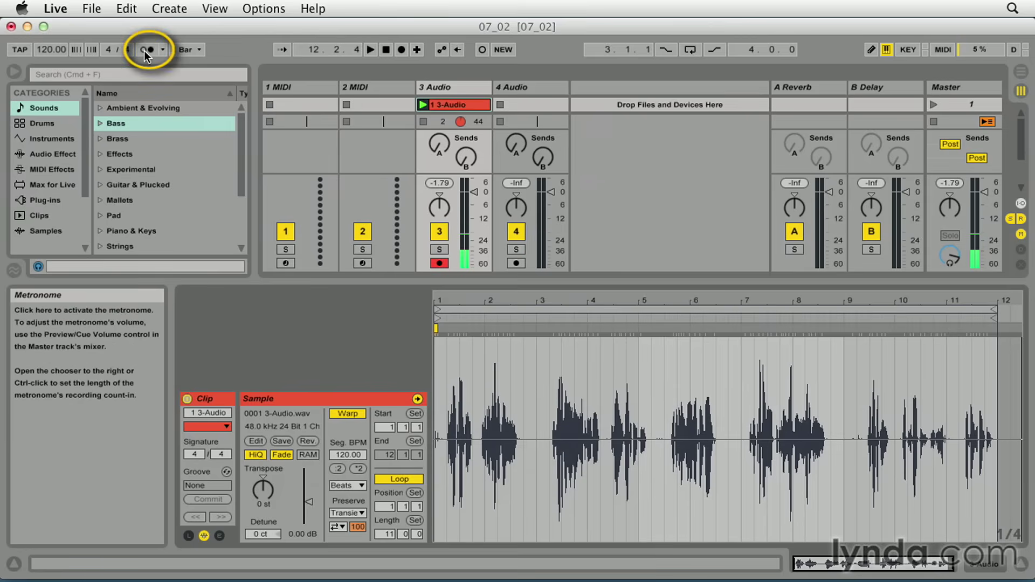
- Switch on the metronome from the Control Bar
left_click(146, 50)
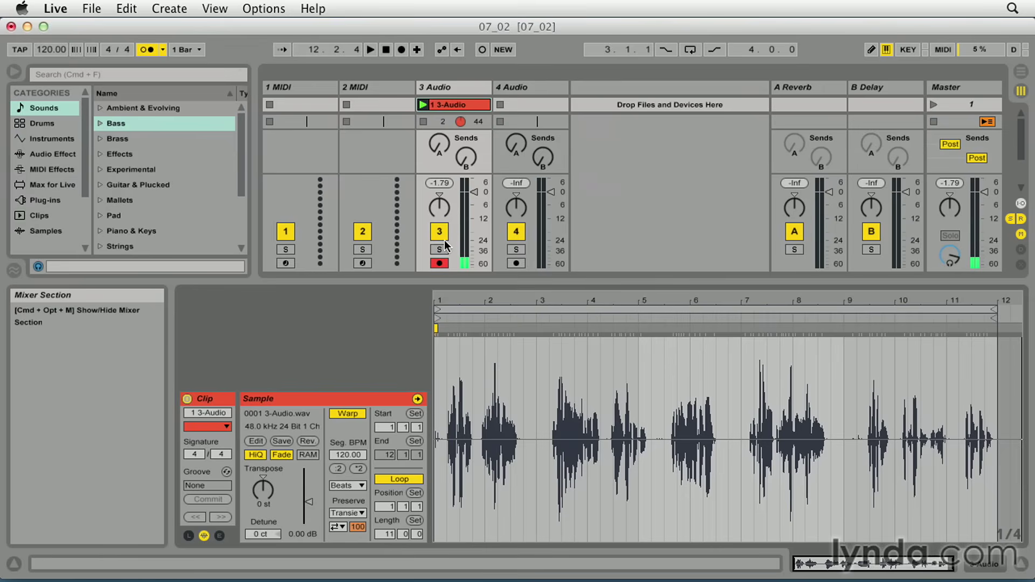
mouse_move(462, 248)
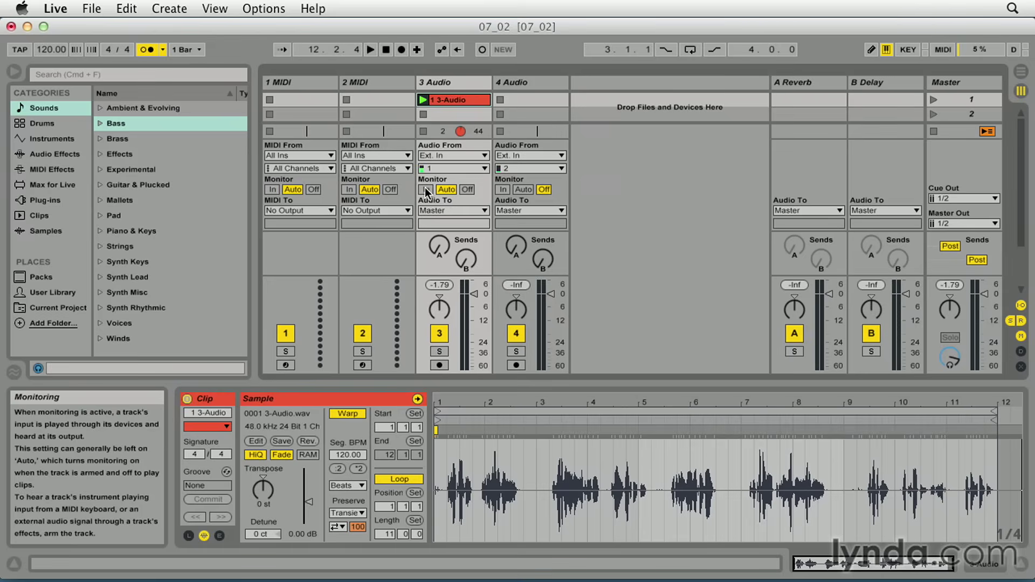
- Set track 3 monitoring to In briefly, then leave it on Off
left_click(427, 190)
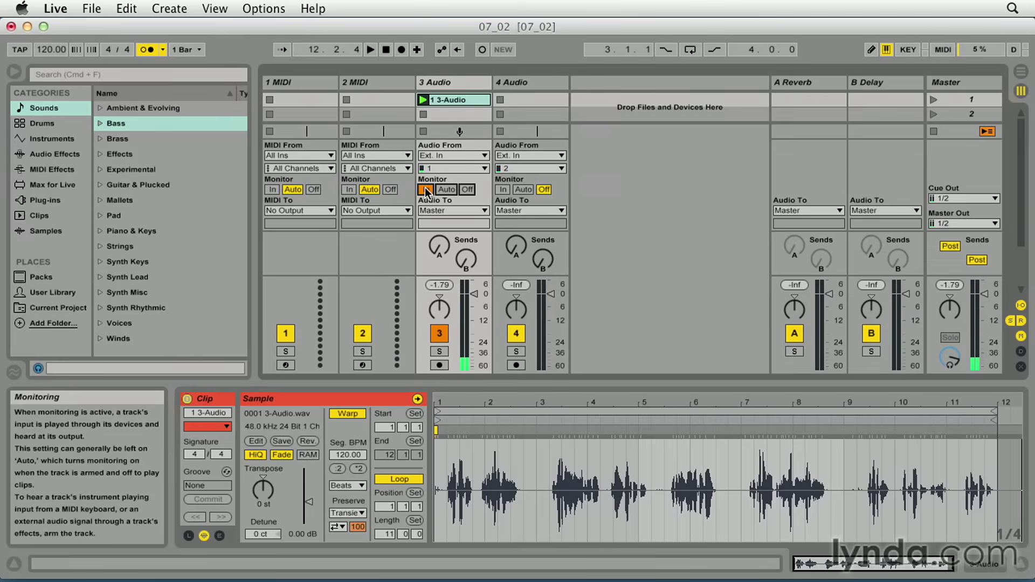
left_click(438, 333)
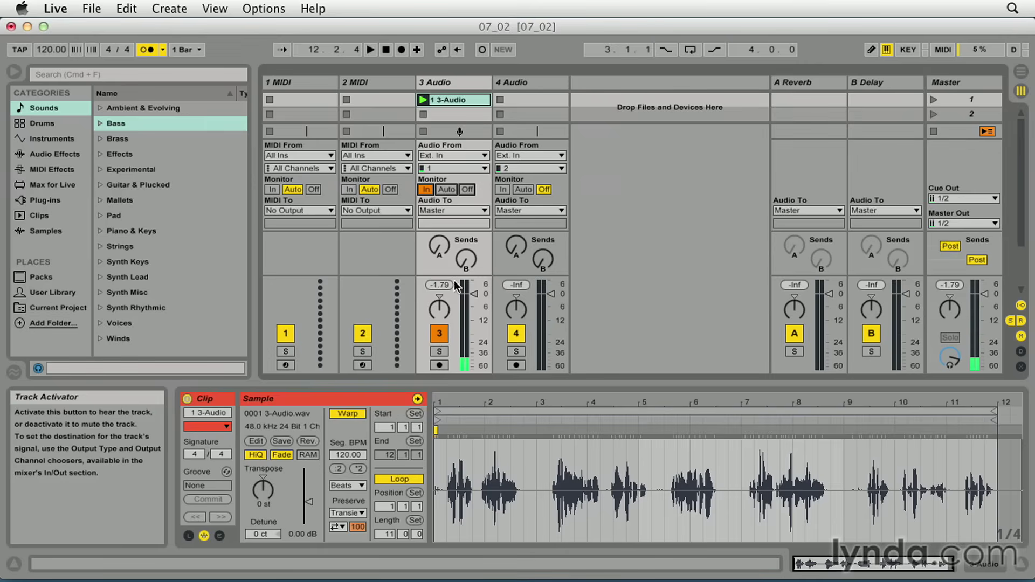
left_click(467, 190)
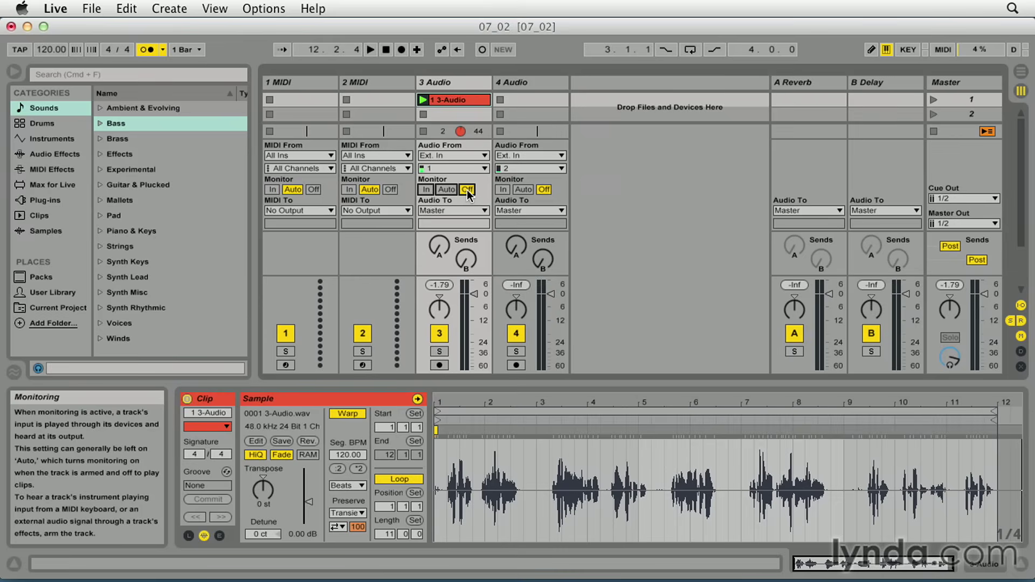
left_click(467, 189)
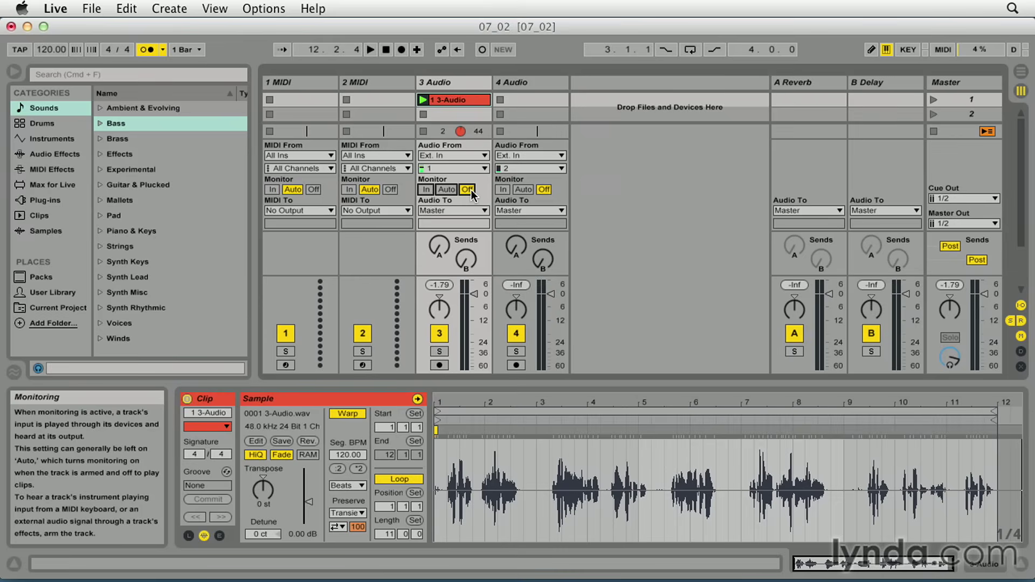